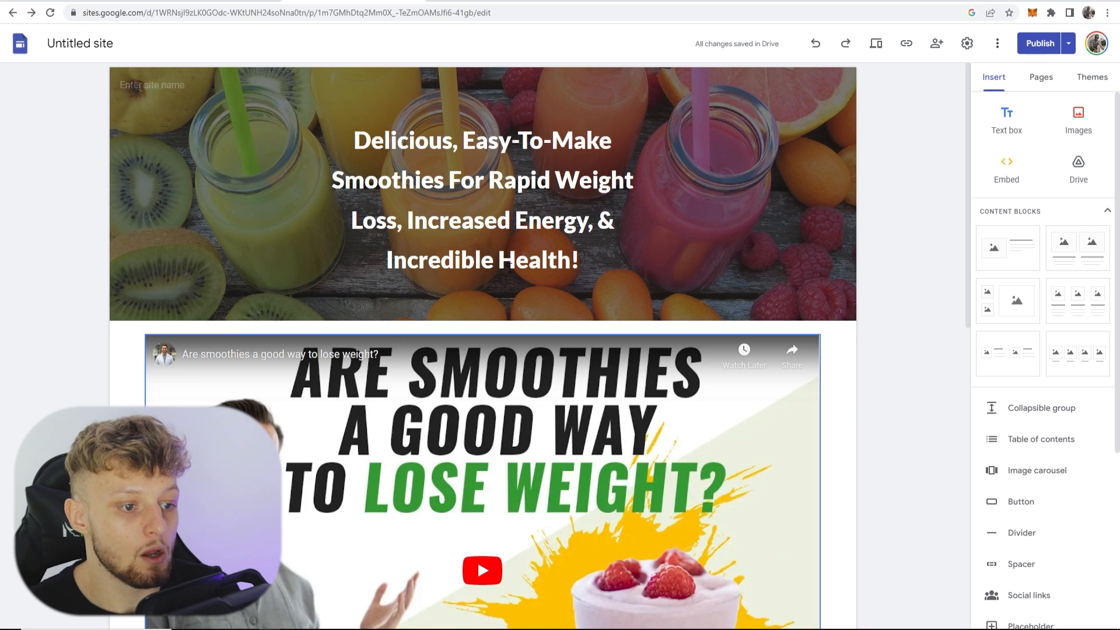
- Begin inserting a button on the smoothie page, starting its name with 'Sign'
{"action": "scroll", "scroll_direction": "down", "scroll_amount": 3}
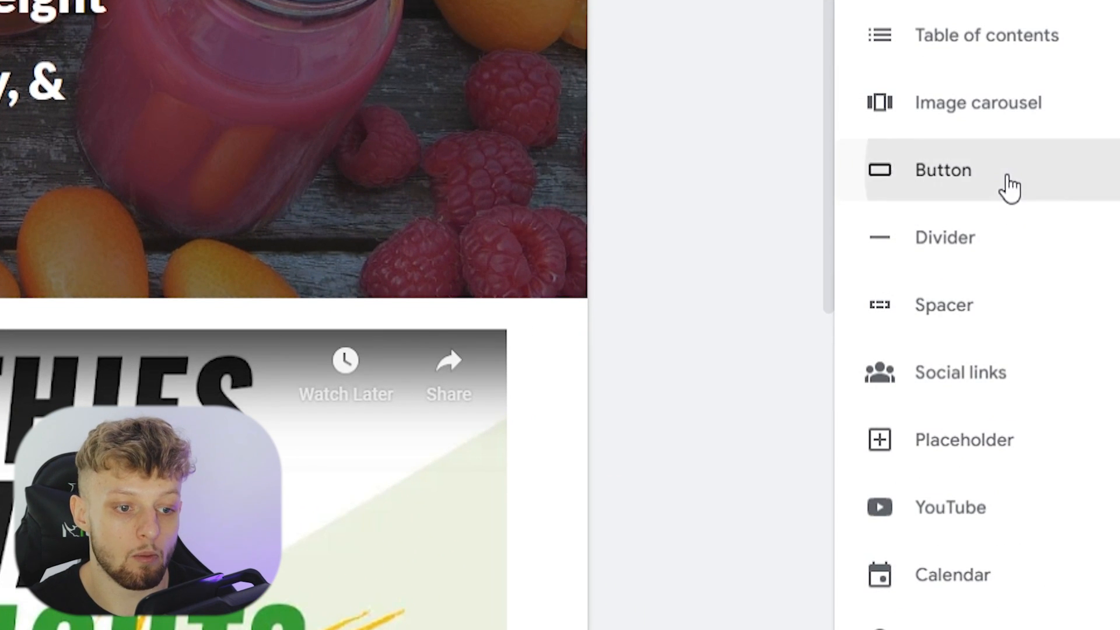
{"action": "left_click", "coordinate": [943, 170]}
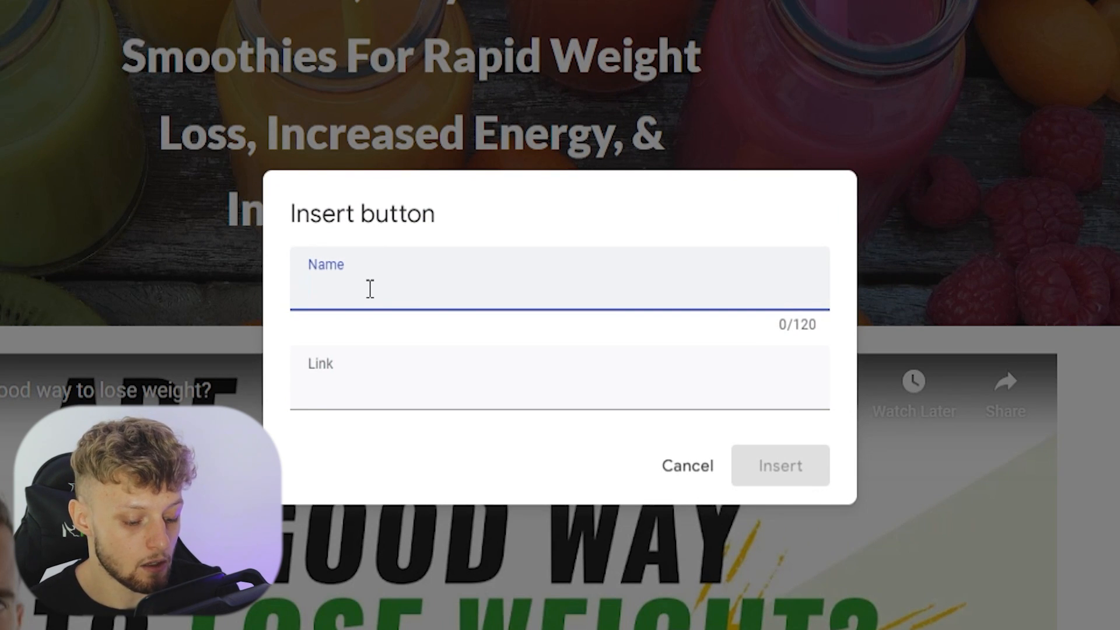
{"action": "type", "text": "Sign"}
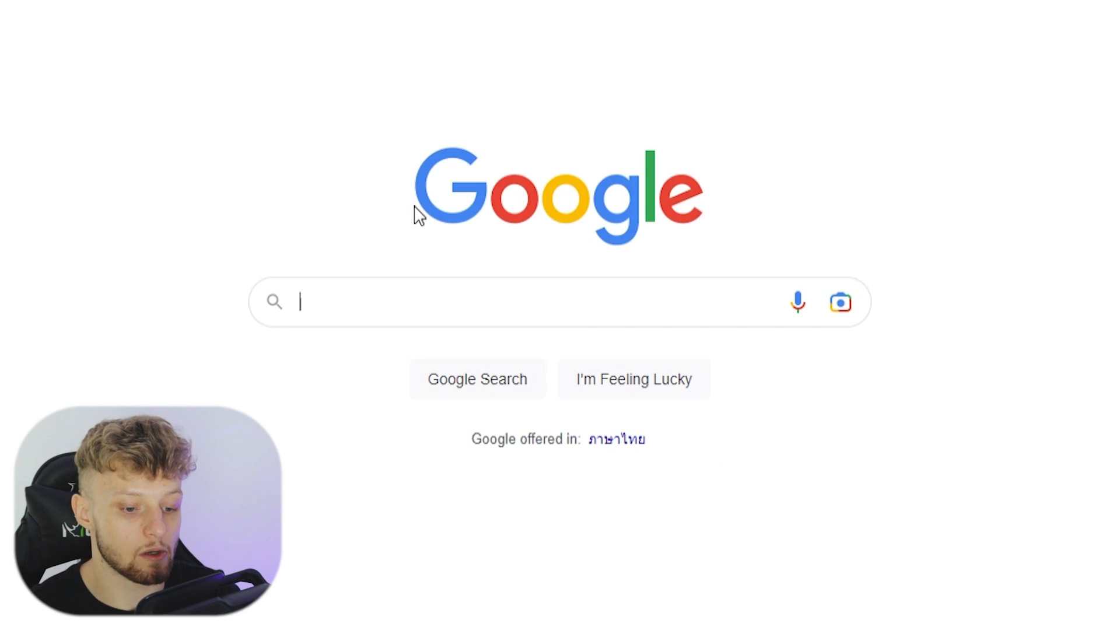
- Search 'google forms' and reach a new untitled form via the Google Forms sign-in result
{"action": "type", "text": "google forms"}
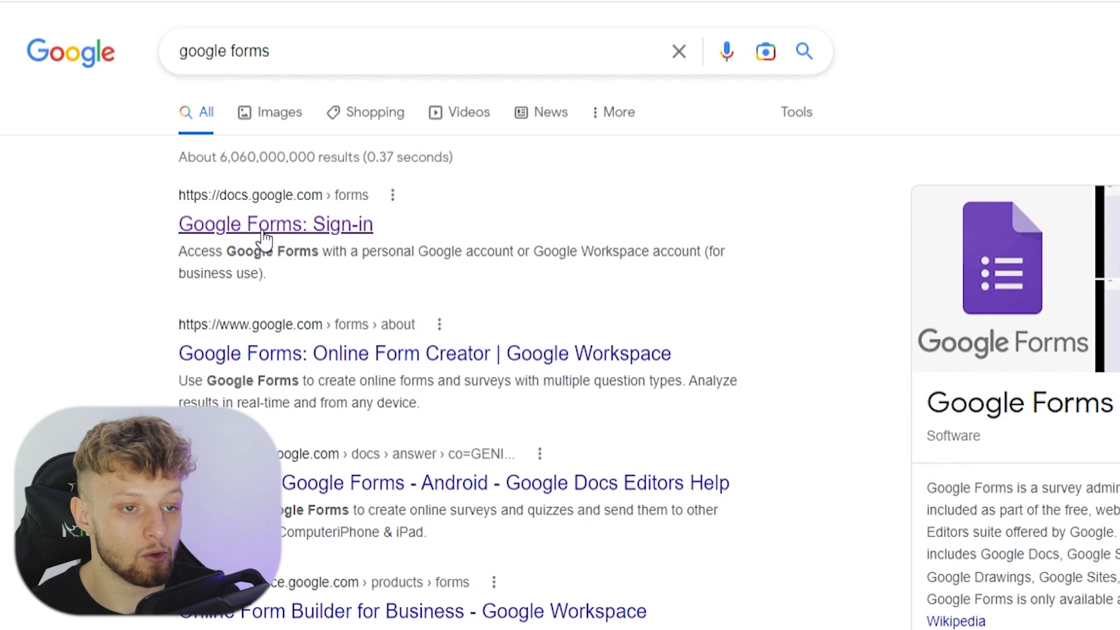
{"action": "left_click", "coordinate": [275, 224]}
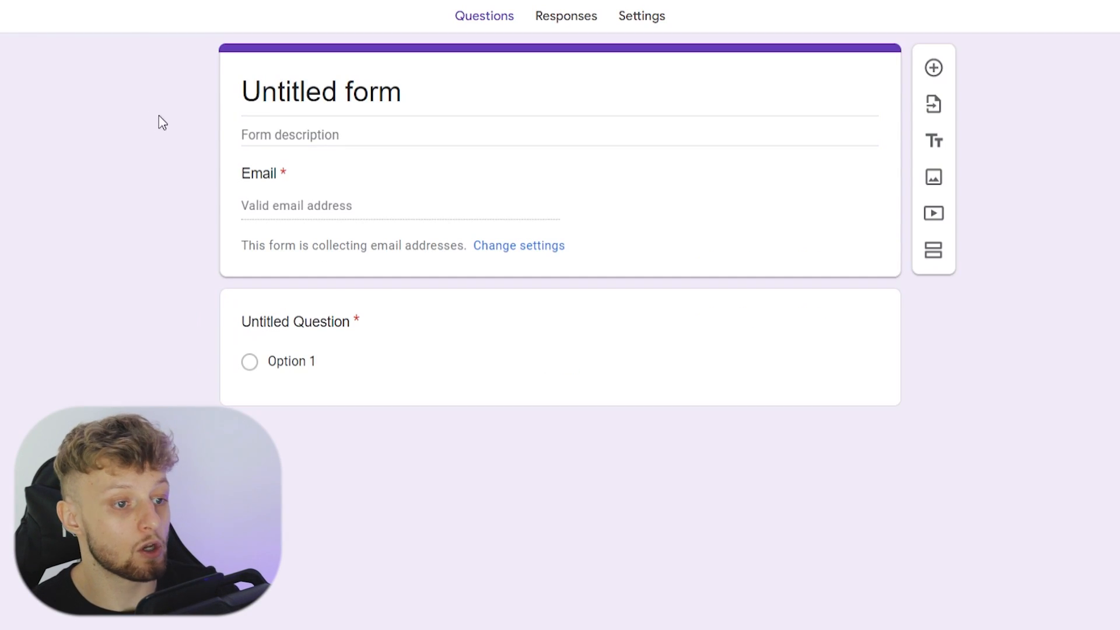
- Replace 'Untitled form' with 'Opt In!' and describe it as 'Smoothie Diet For Weight Loss!'
{"action": "left_click", "coordinate": [321, 91]}
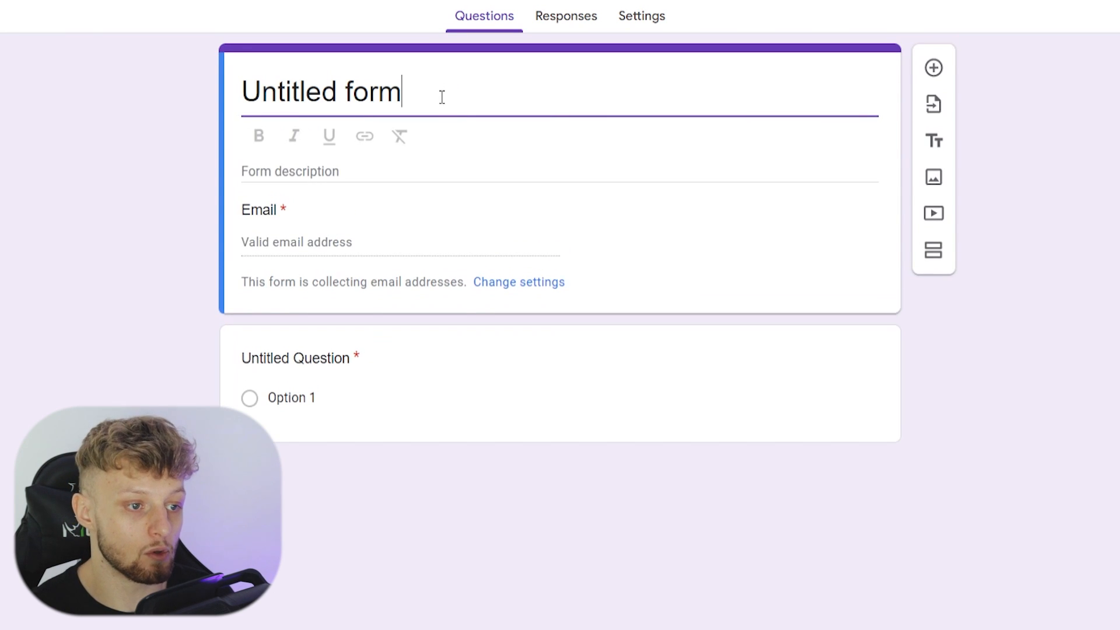
{"action": "key", "text": "Backspace"}
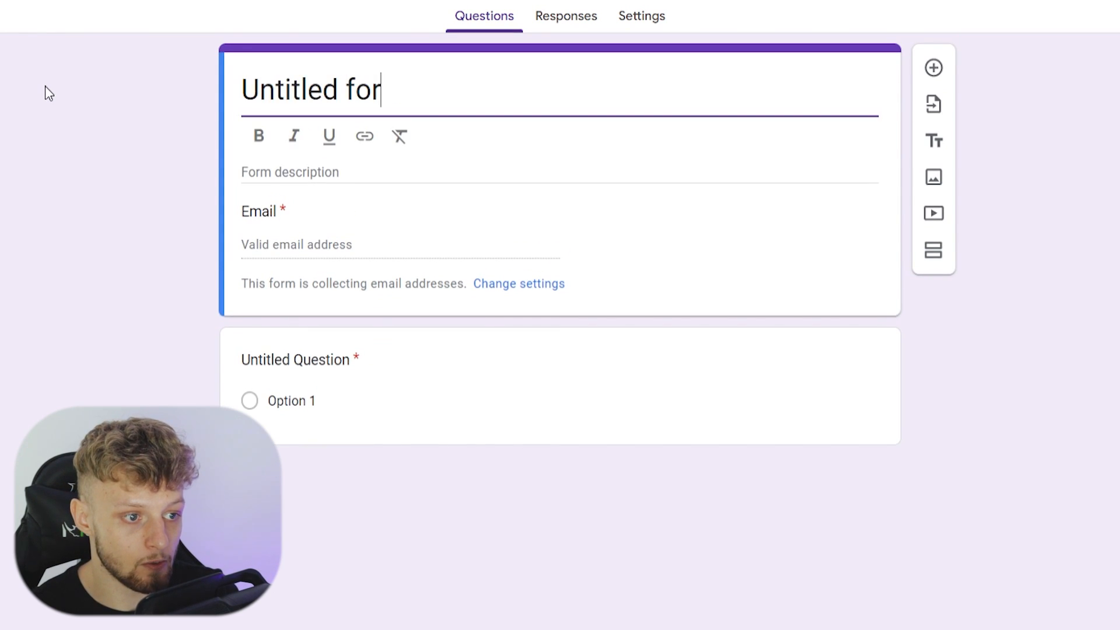
{"action": "type", "text": "Opt"}
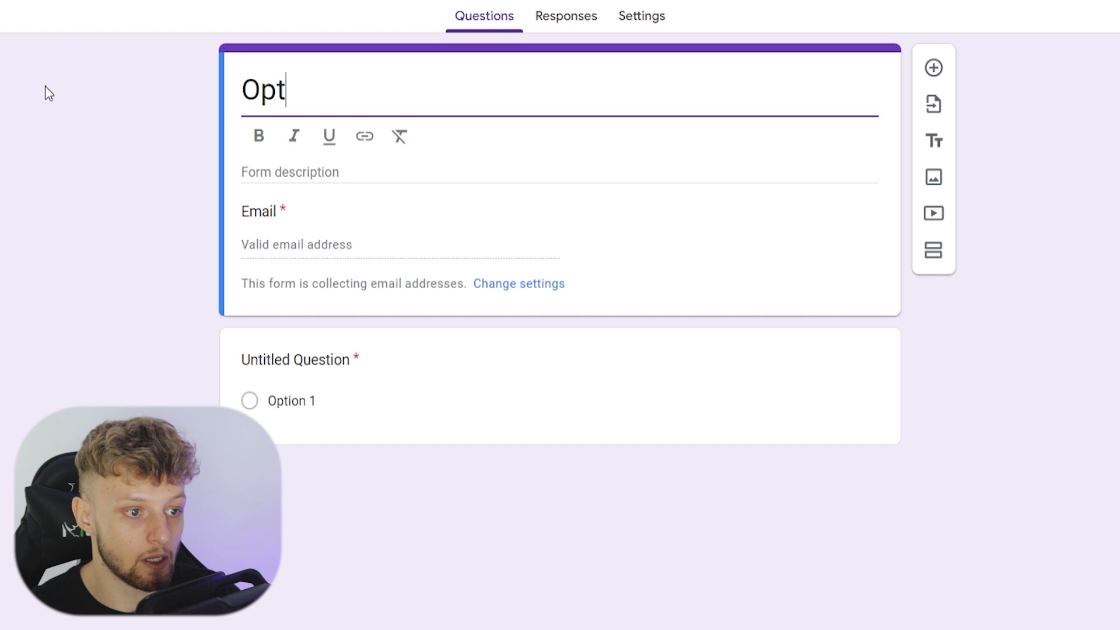
{"action": "type", "text": "In!"}
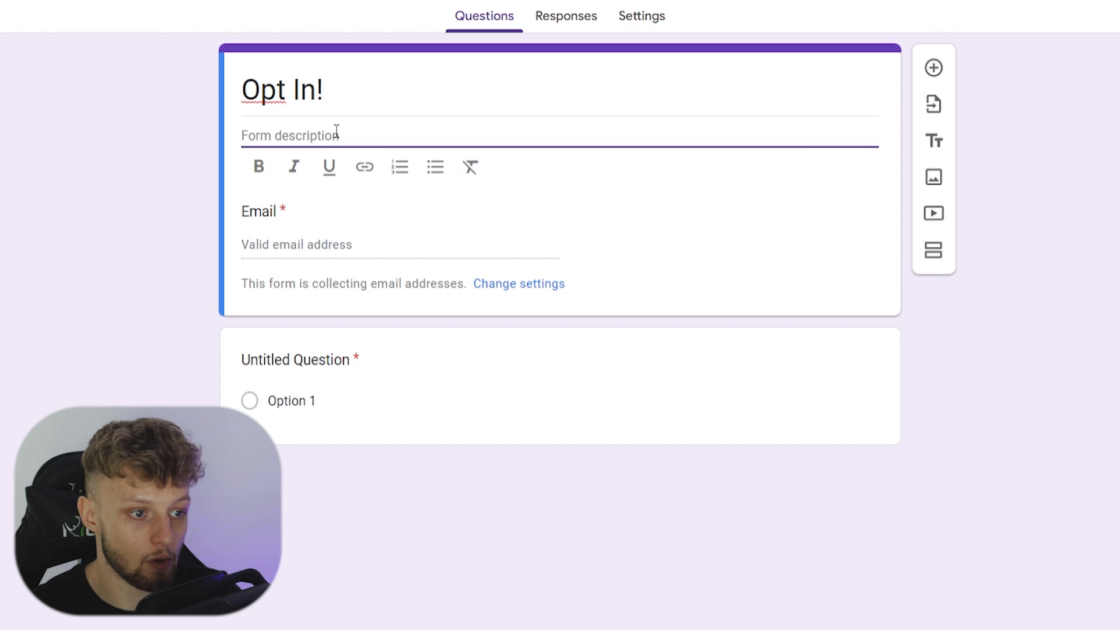
{"action": "type", "text": "Smoothe"}
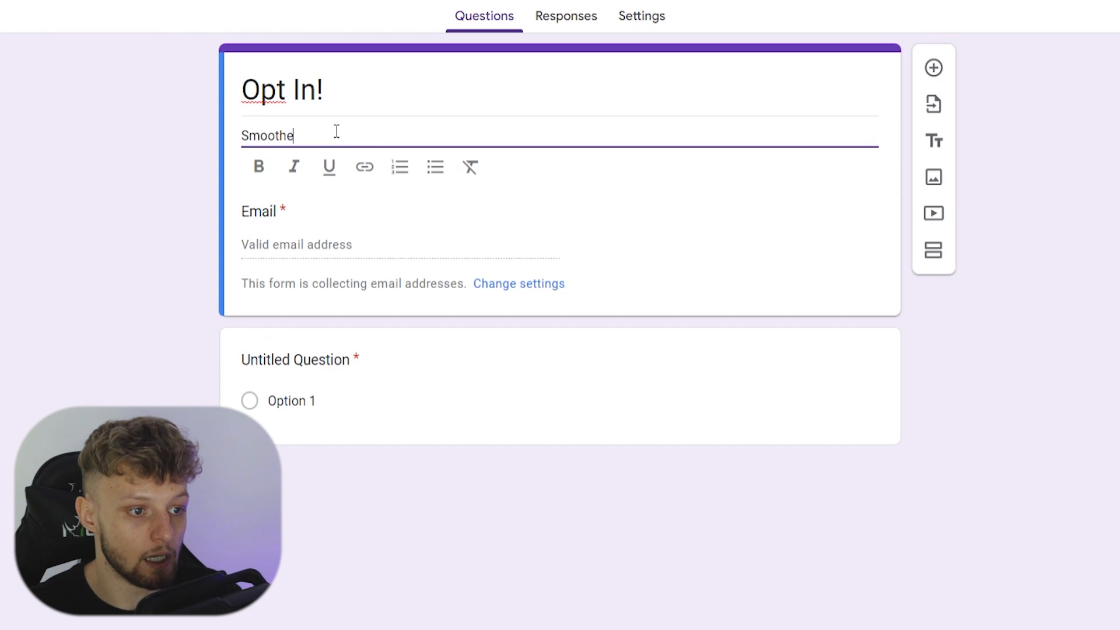
{"action": "type", "text": "Diet For Weight Loss!"}
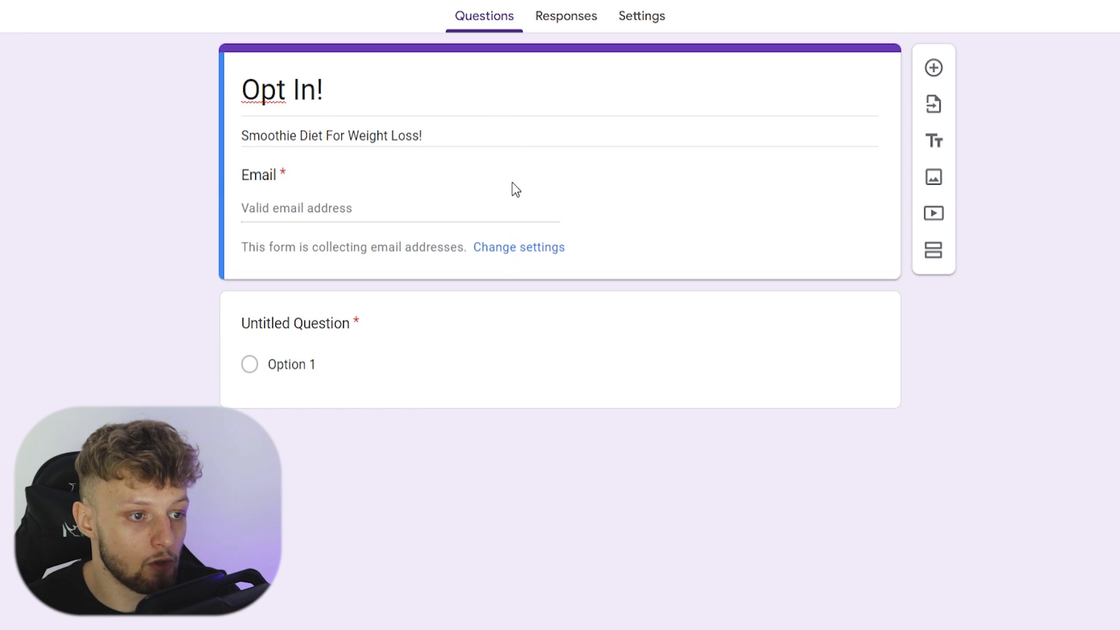
{"action": "mouse_move", "coordinate": [538, 206]}
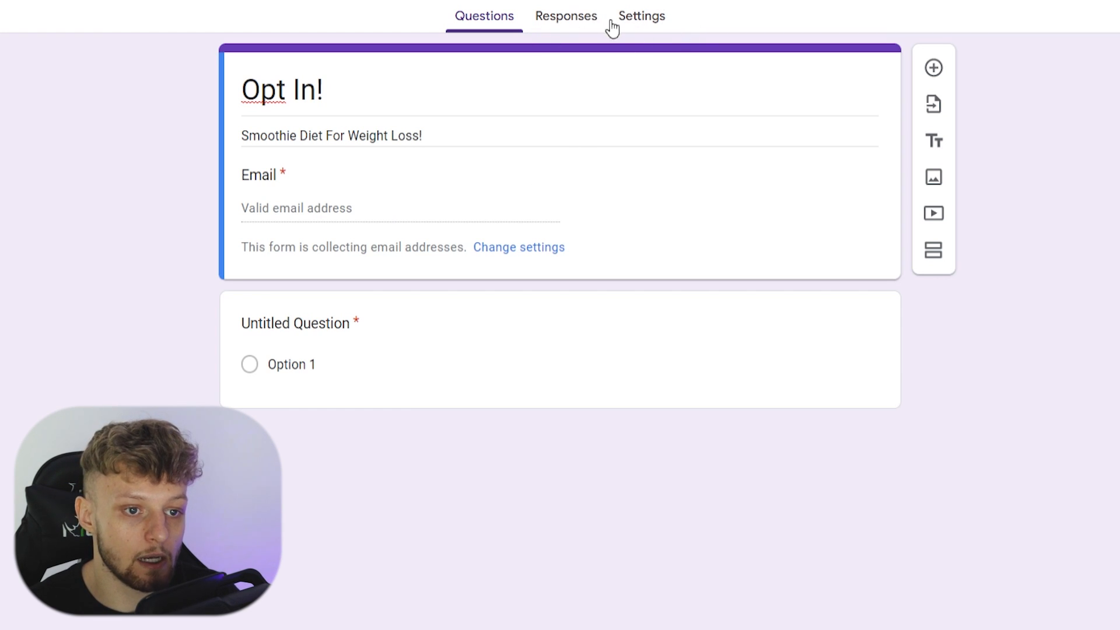
- Switch off 'Collect email addresses by default' in Form defaults and return to Questions
{"action": "left_click", "coordinate": [642, 15]}
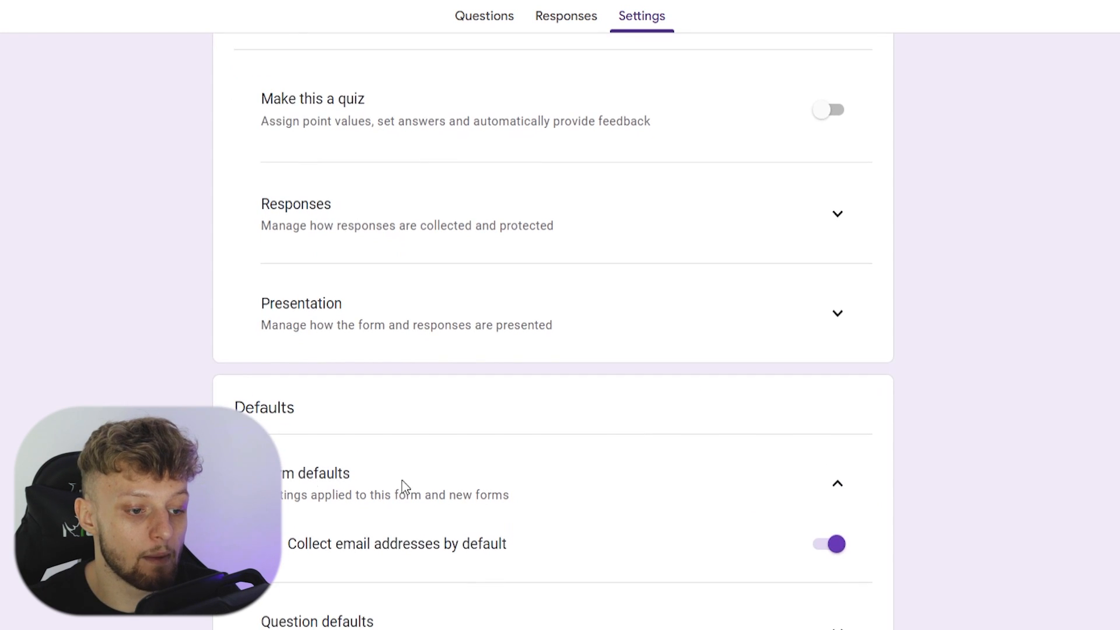
{"action": "left_click", "coordinate": [826, 544]}
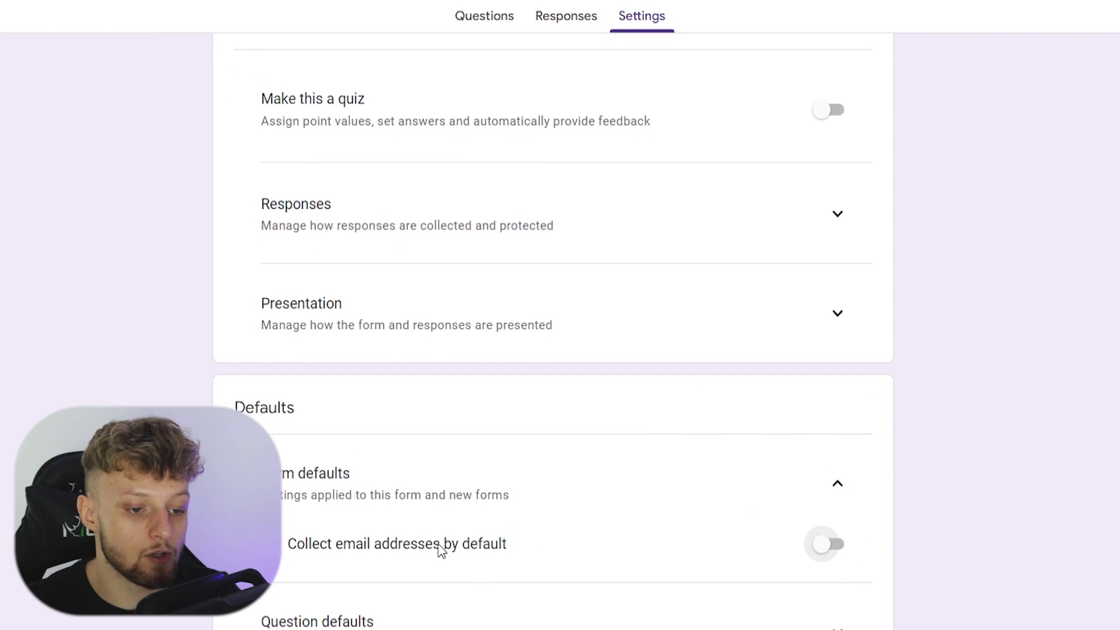
{"action": "left_click", "coordinate": [826, 545]}
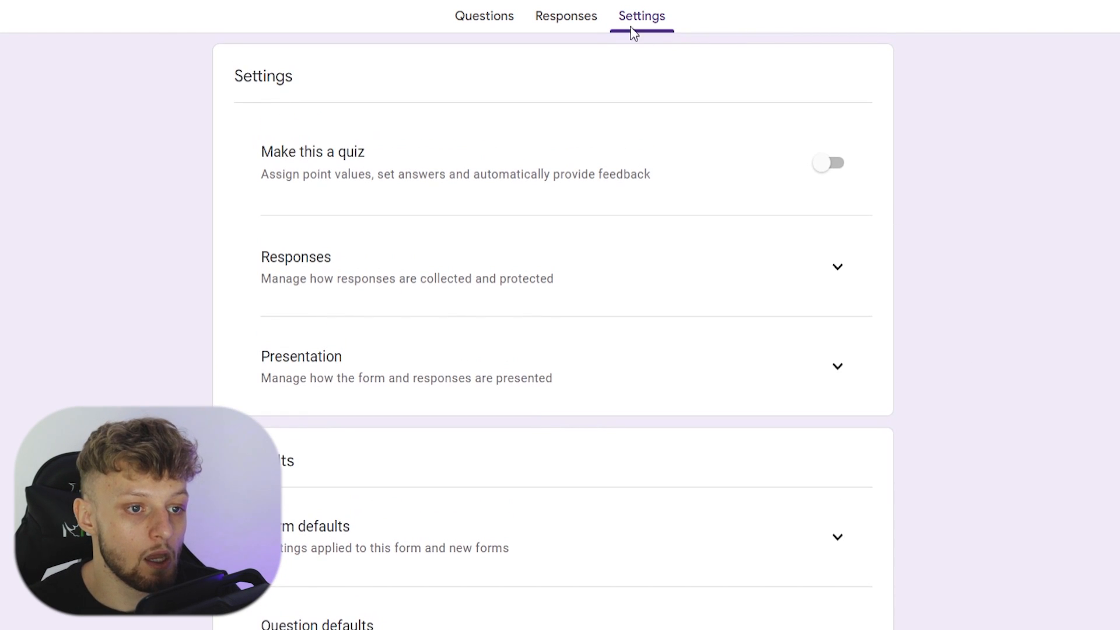
{"action": "left_click", "coordinate": [483, 15]}
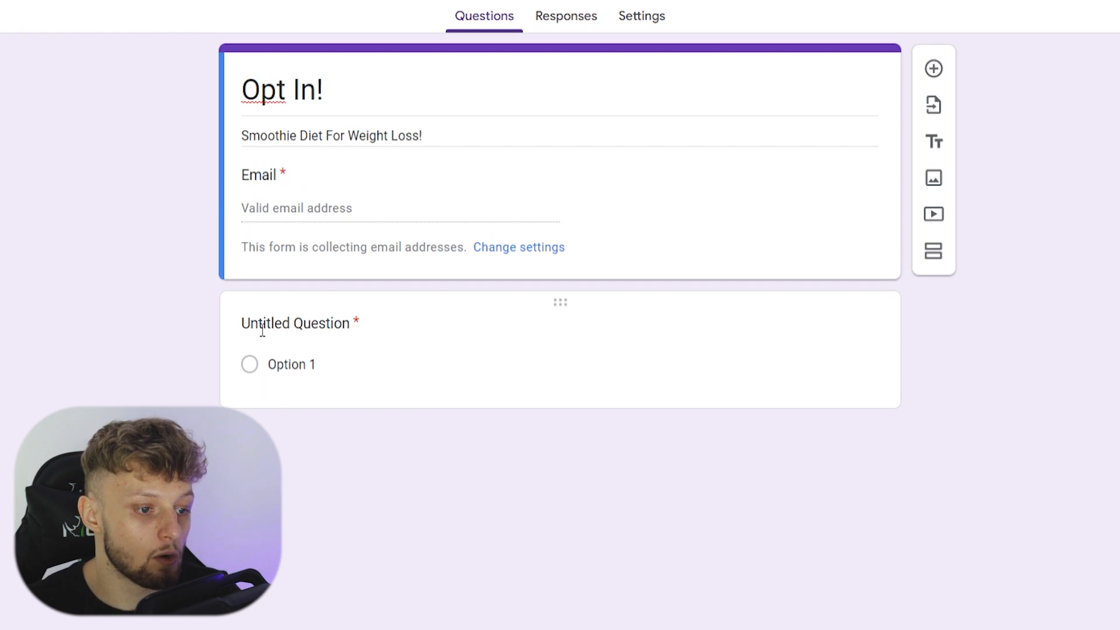
- Make the second question a required Short answer titled 'Full Name'
{"action": "left_click", "coordinate": [295, 323]}
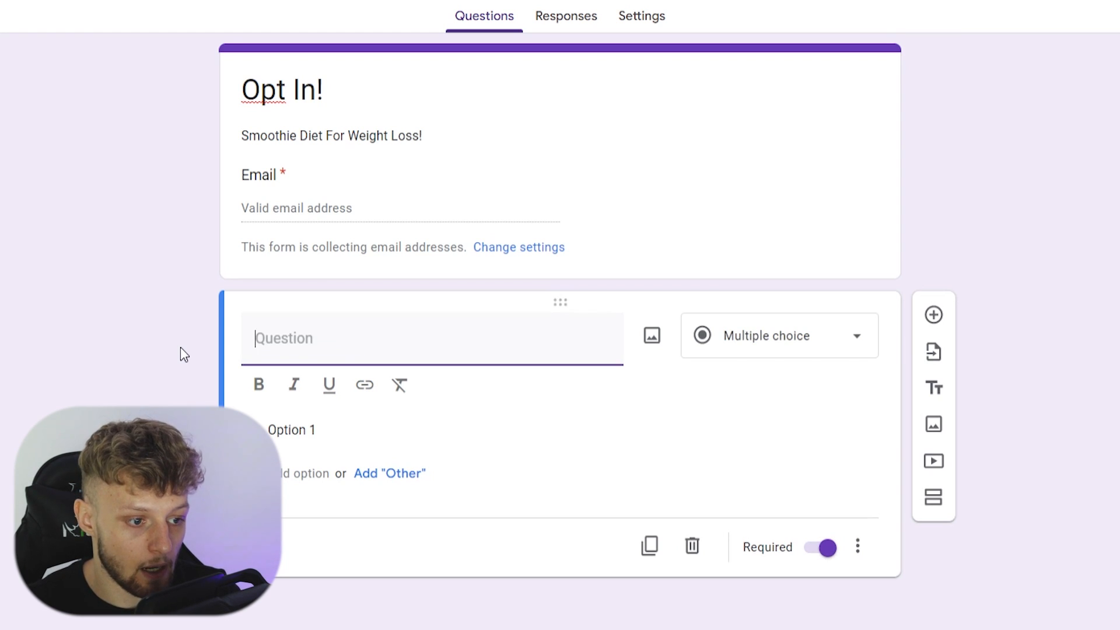
{"action": "type", "text": "Full Name"}
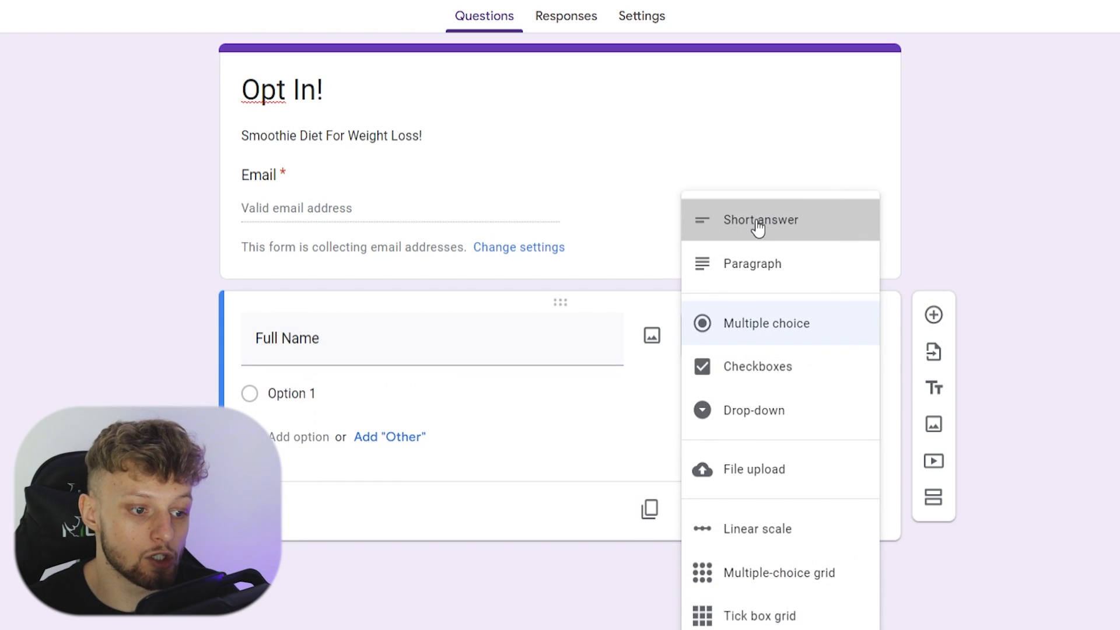
{"action": "left_click", "coordinate": [760, 220]}
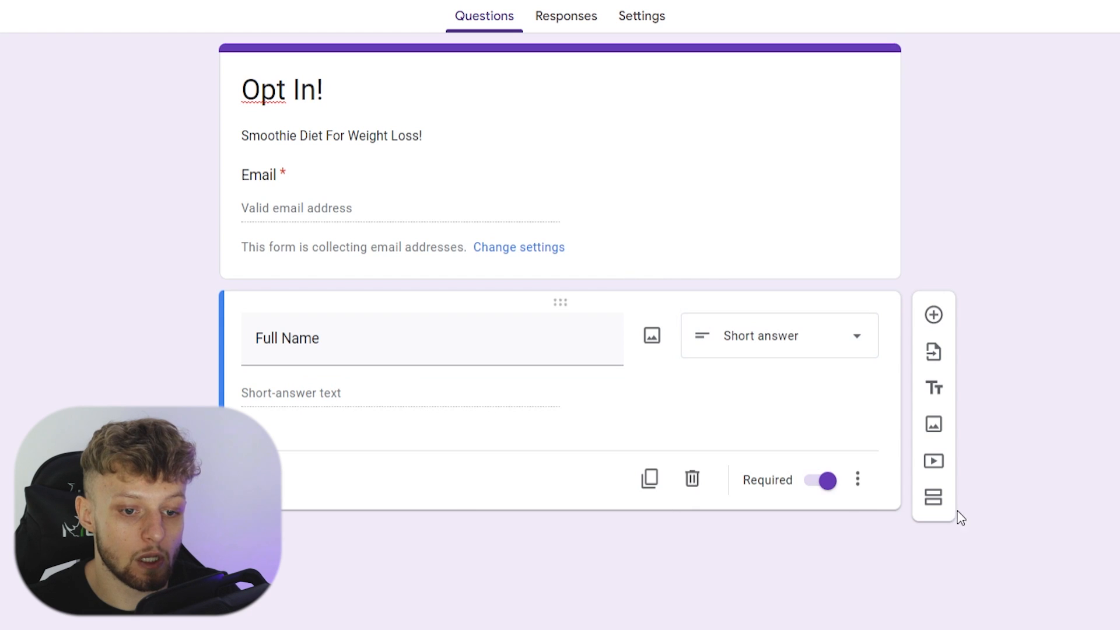
{"action": "left_click", "coordinate": [819, 479]}
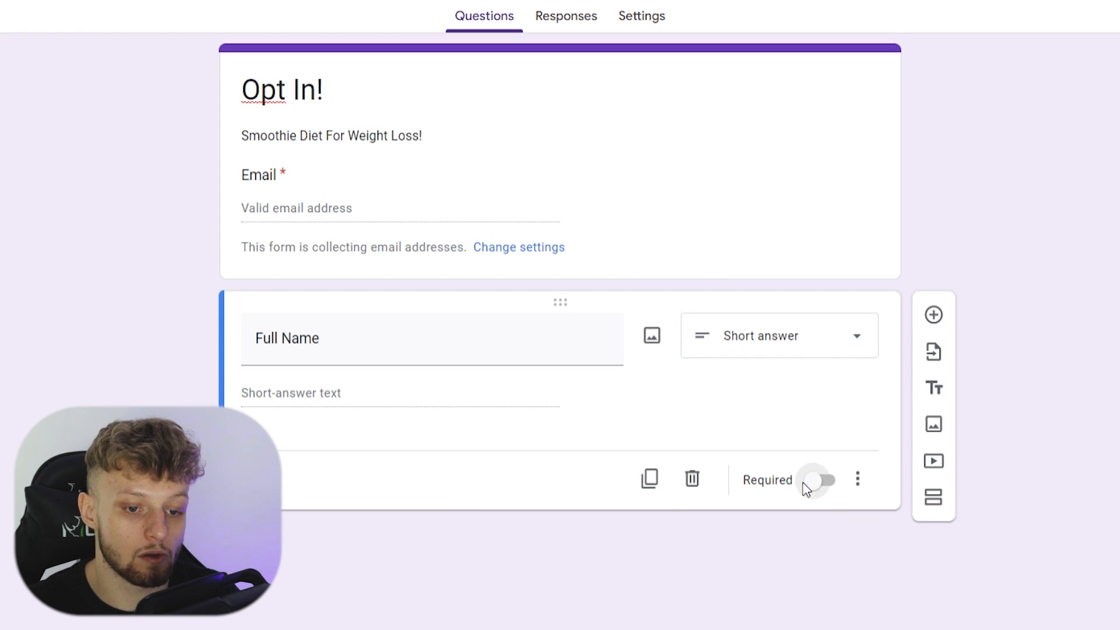
{"action": "left_click", "coordinate": [816, 479]}
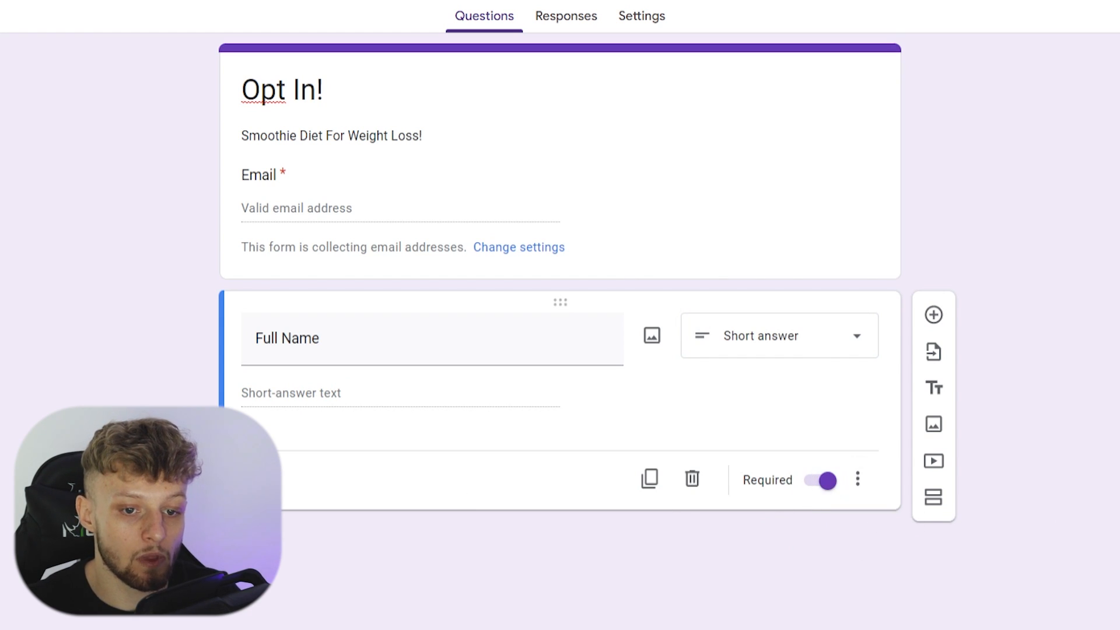
{"action": "mouse_move", "coordinate": [855, 384]}
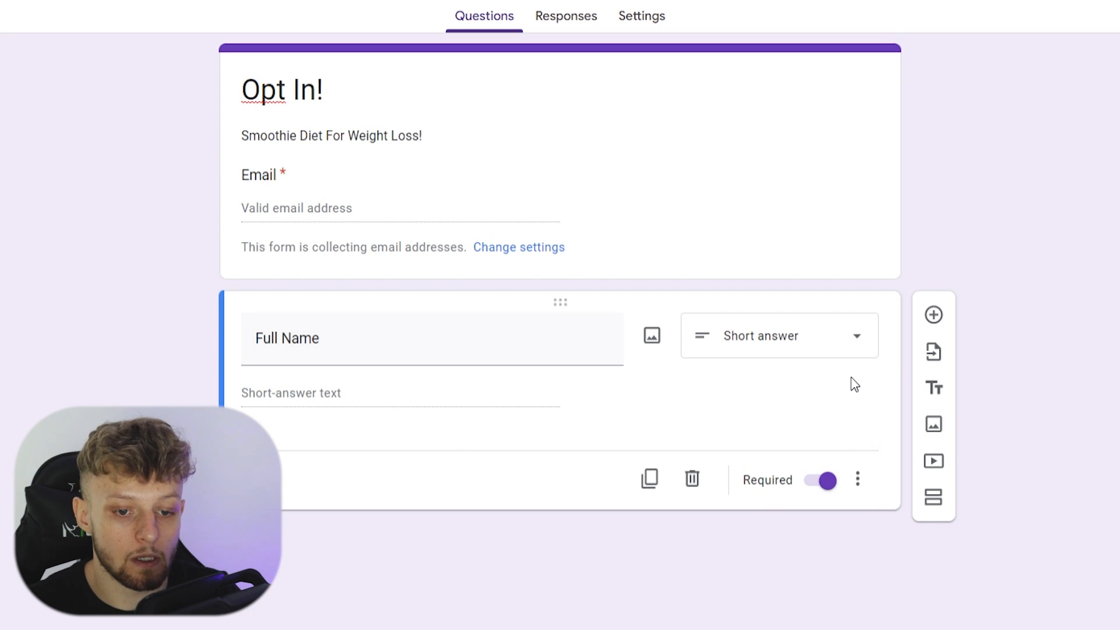
{"action": "mouse_move", "coordinate": [934, 461]}
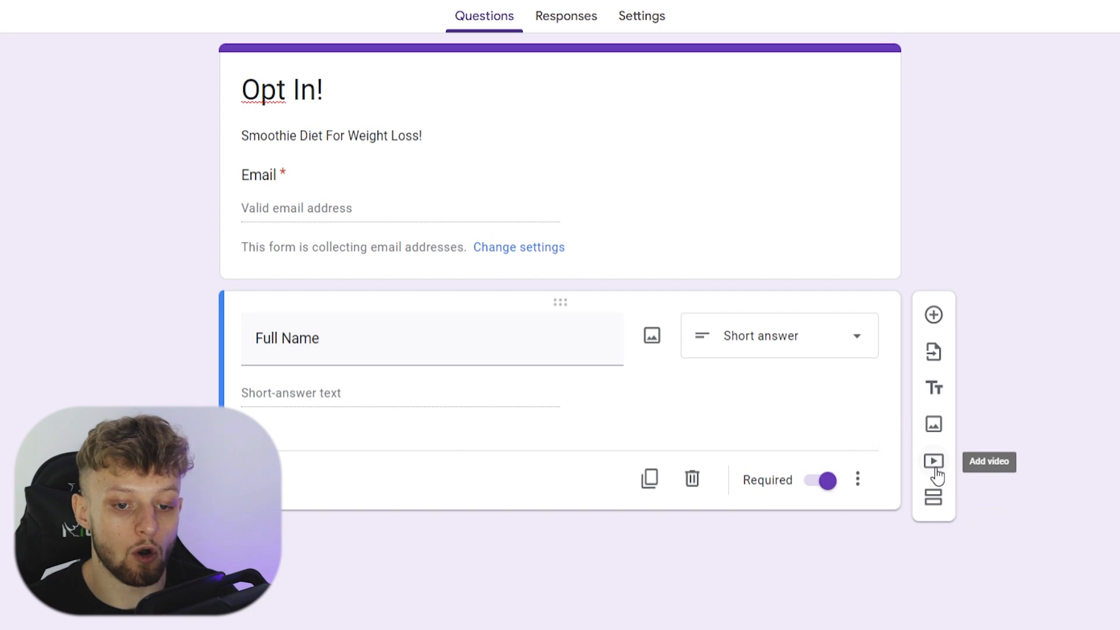
{"action": "mouse_move", "coordinate": [934, 504]}
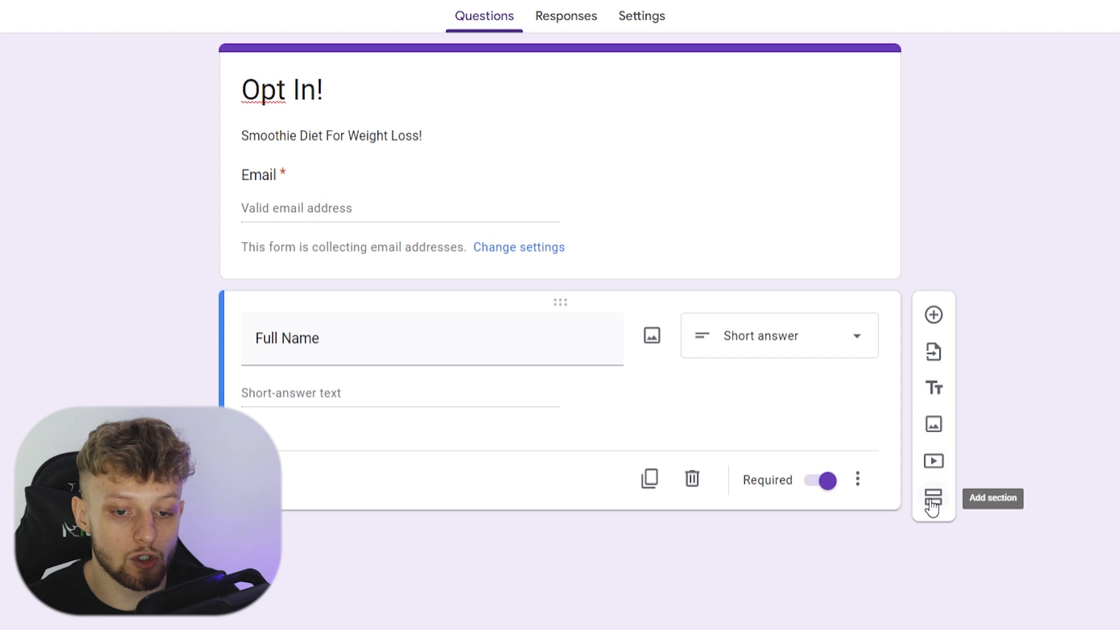
{"action": "mouse_move", "coordinate": [933, 424]}
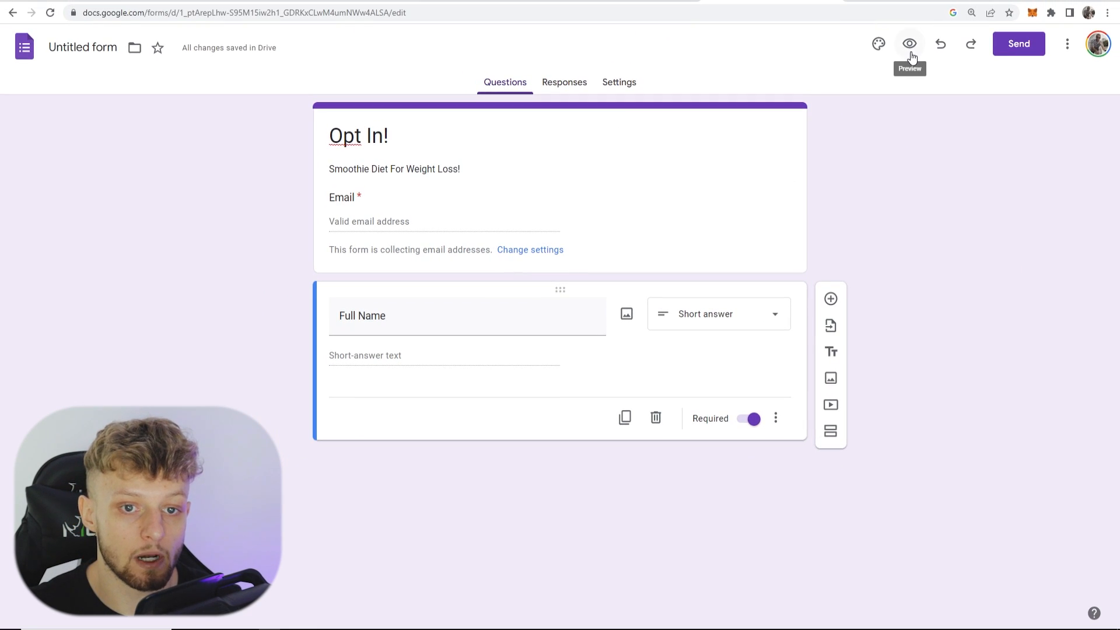
{"action": "left_click", "coordinate": [909, 45]}
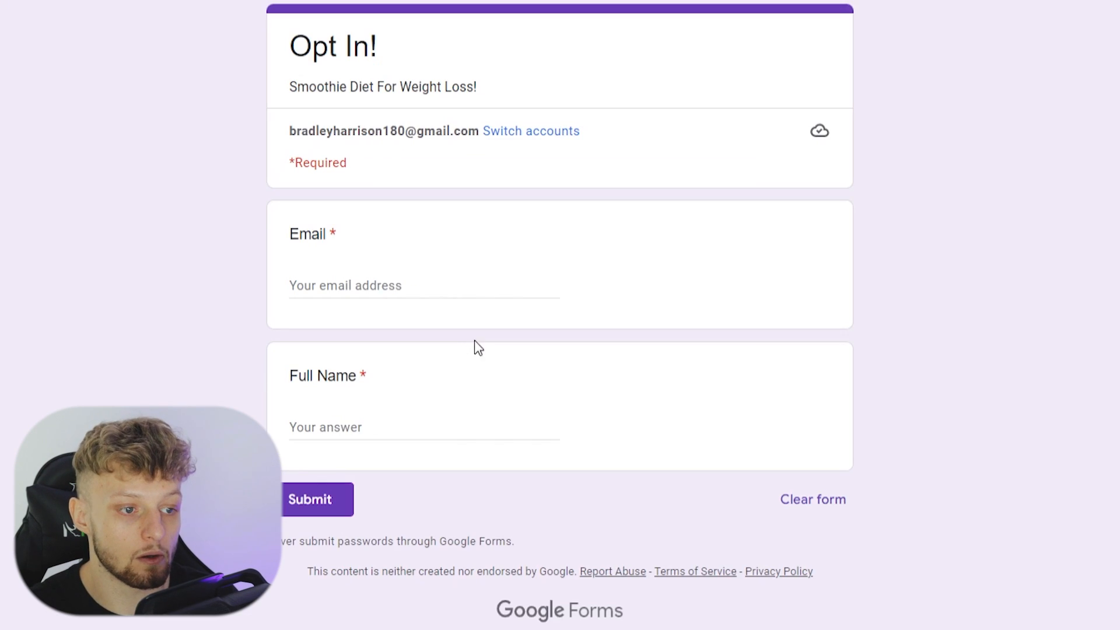
{"action": "double_click", "coordinate": [307, 234]}
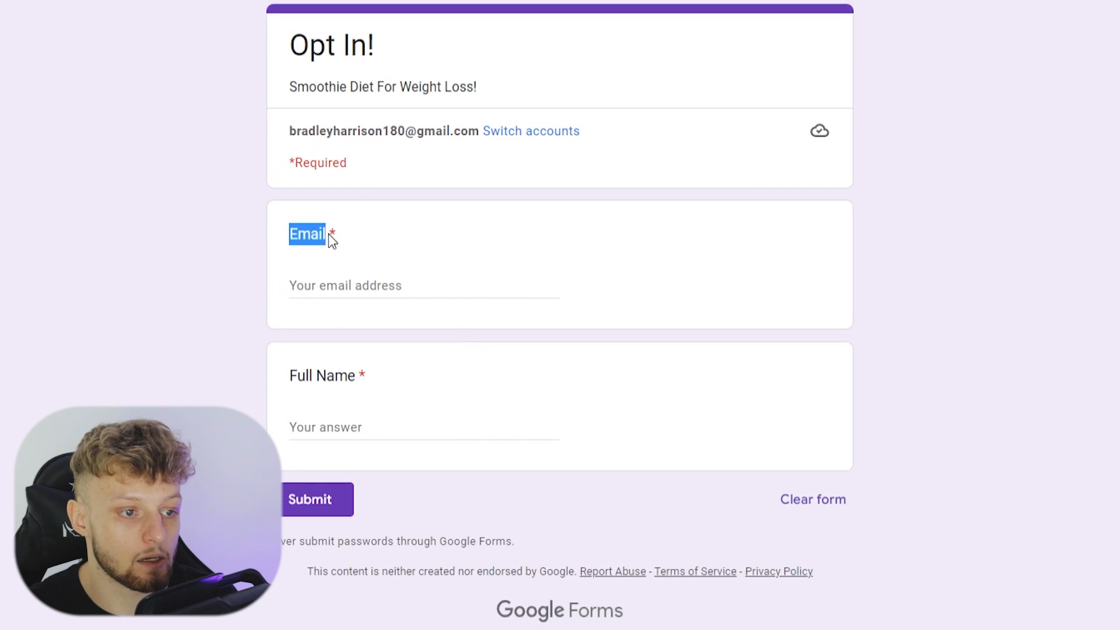
{"action": "left_click", "coordinate": [454, 86]}
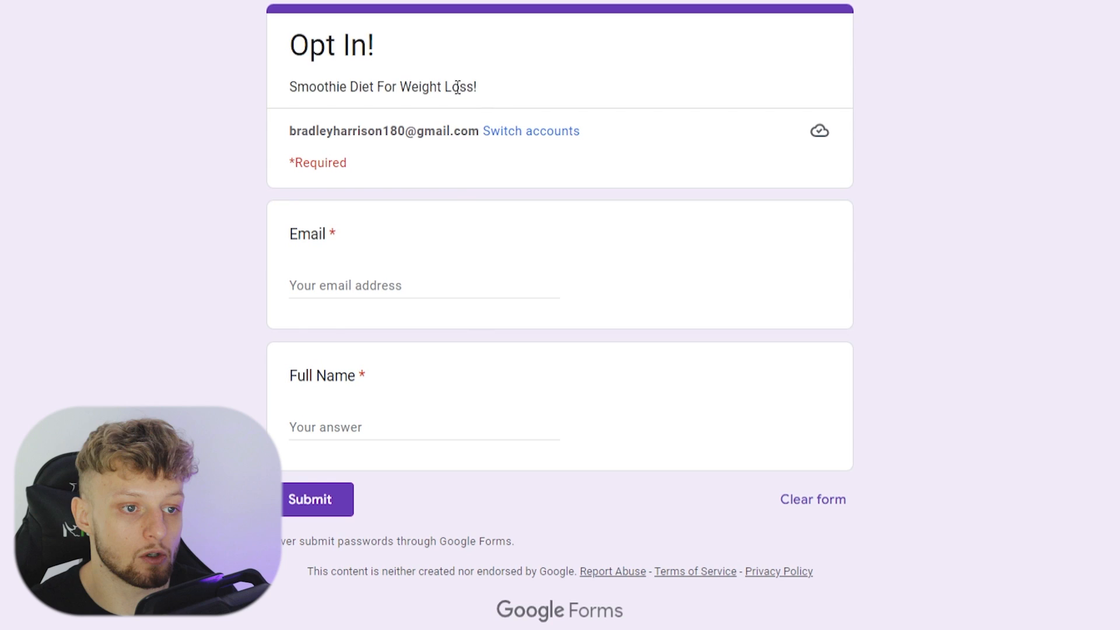
{"action": "left_click_drag", "start_coordinate": [289, 45], "coordinate": [468, 86]}
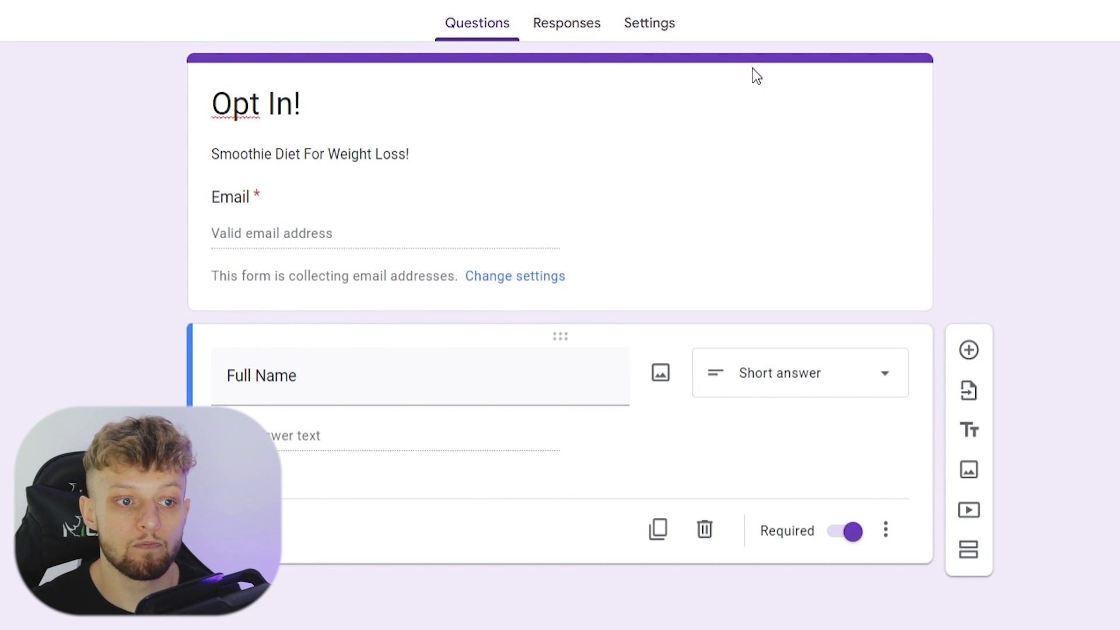
- Link responses to a newly created spreadsheet renamed 'YT'
{"action": "left_click", "coordinate": [566, 22]}
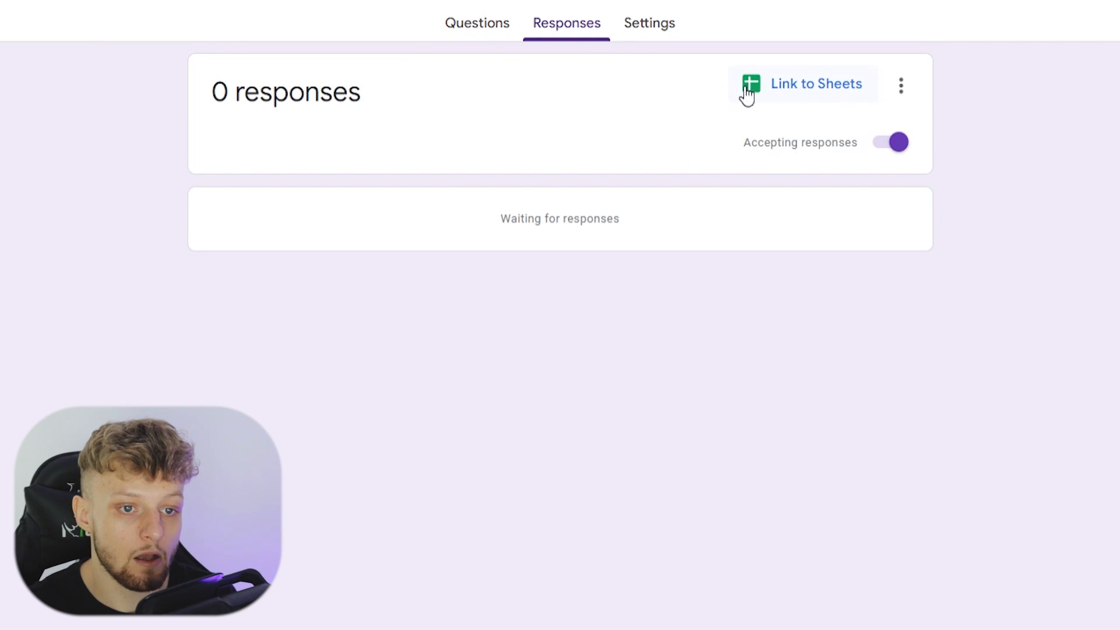
{"action": "left_click", "coordinate": [803, 84]}
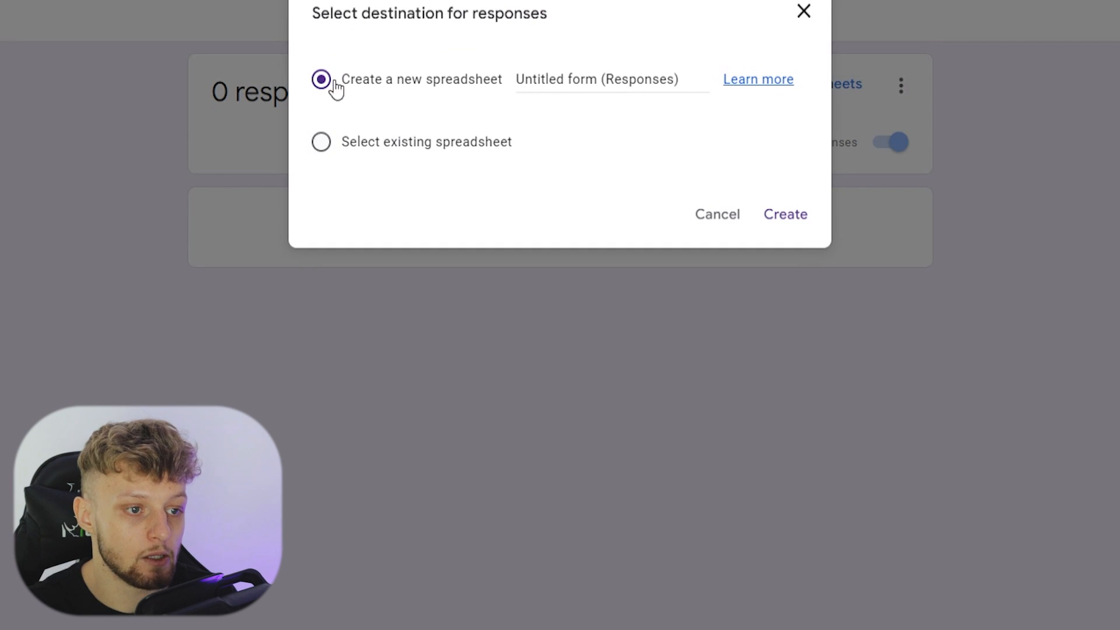
{"action": "triple_click", "coordinate": [596, 79]}
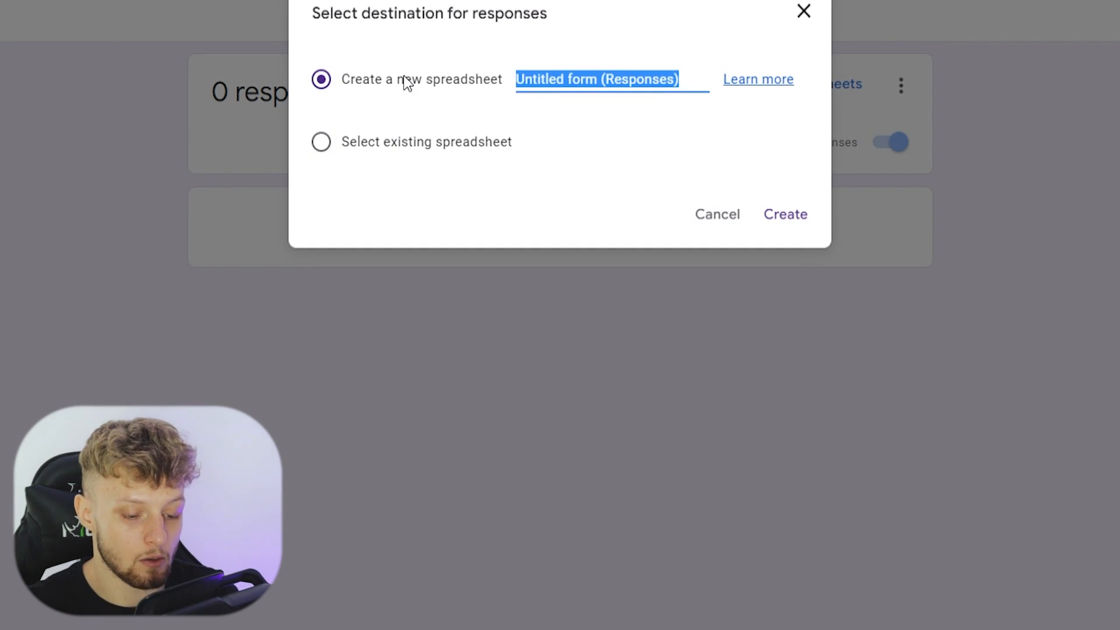
{"action": "type", "text": "YT"}
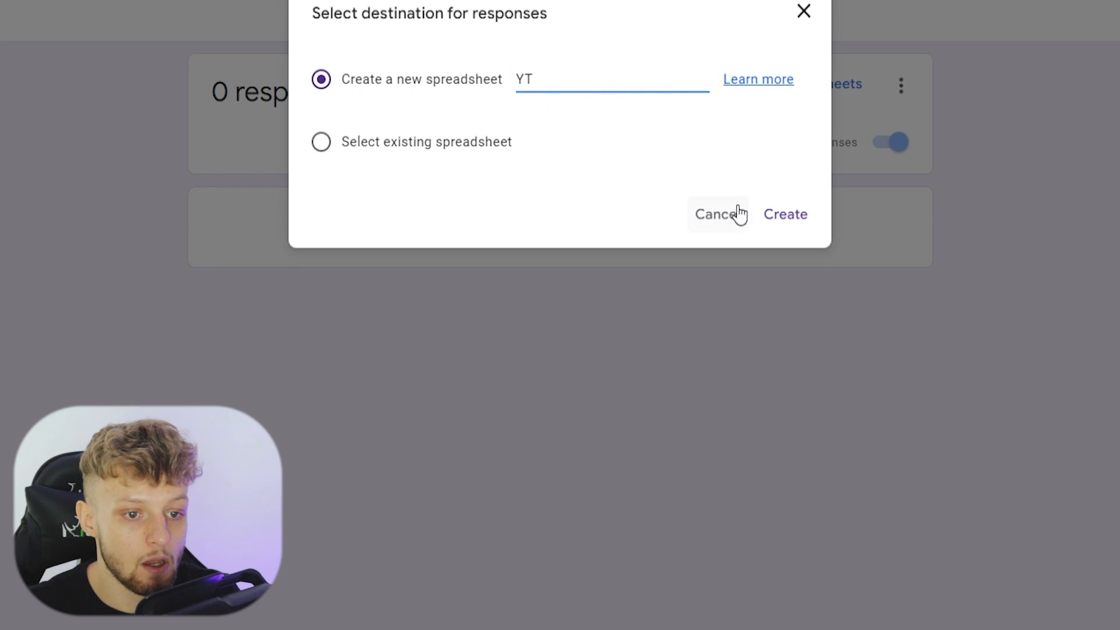
{"action": "left_click", "coordinate": [785, 215]}
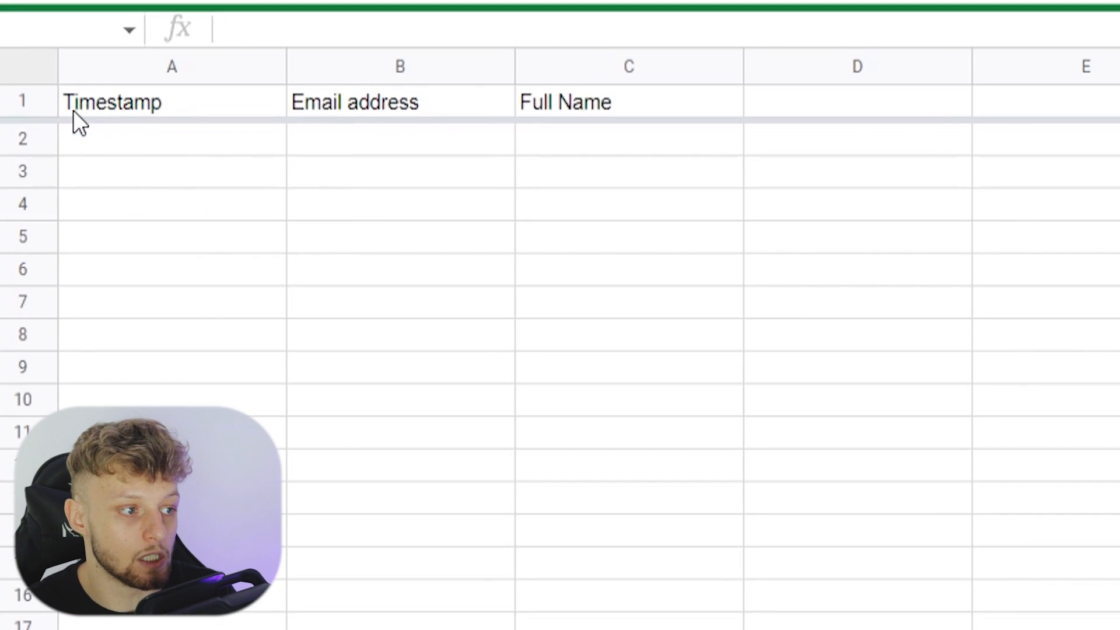
{"action": "mouse_move", "coordinate": [114, 118]}
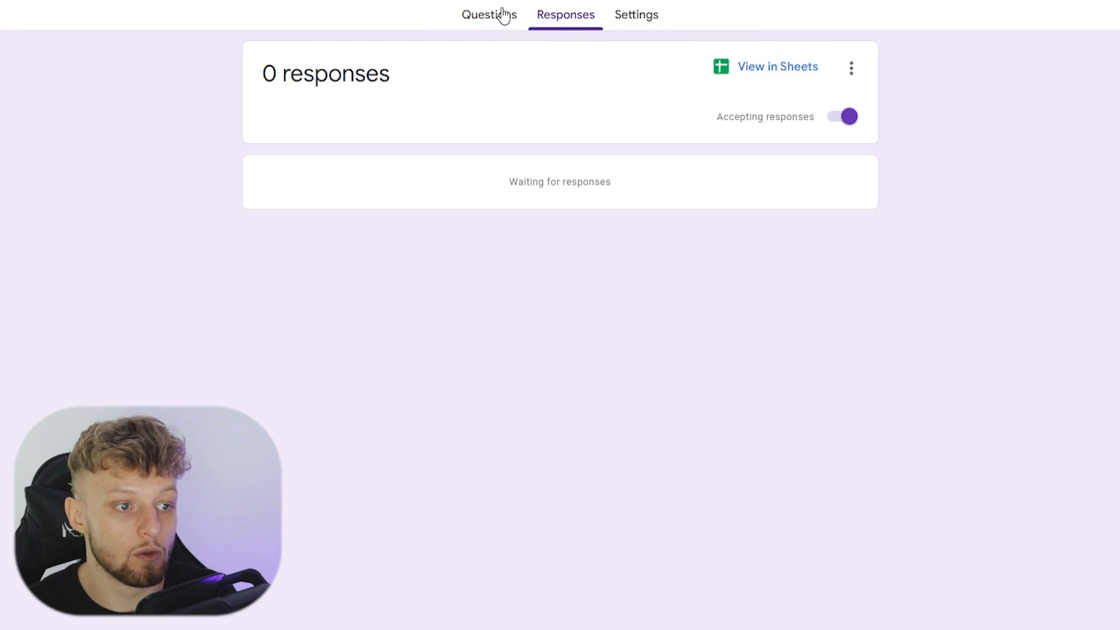
- Copy the Opt In! form's shareable link from the Send dialog
{"action": "left_click", "coordinate": [489, 14]}
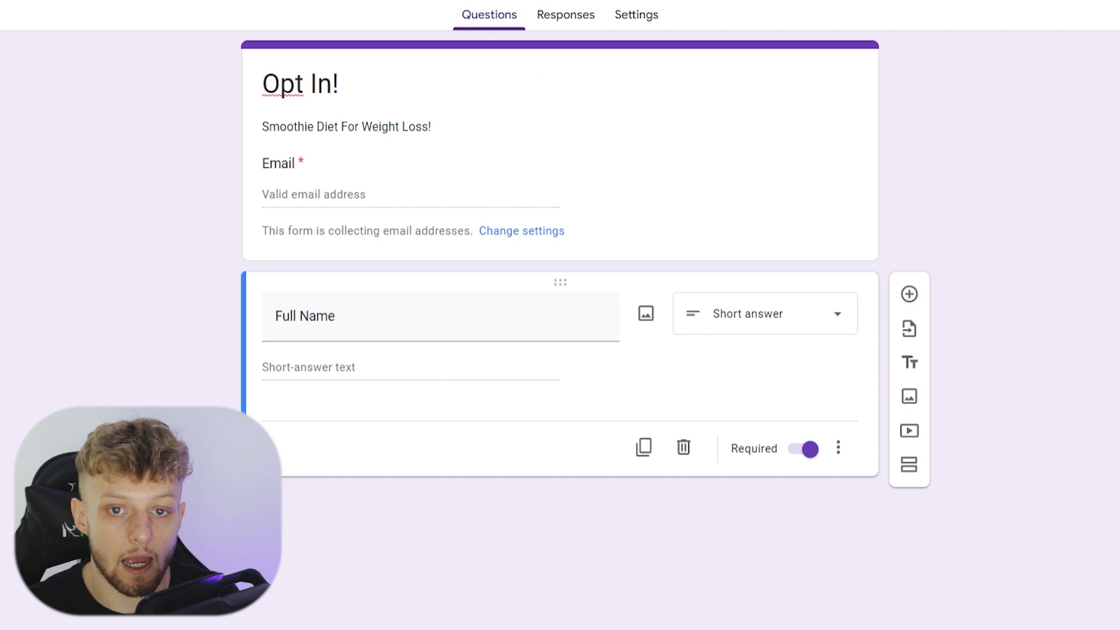
{"action": "left_click", "coordinate": [1059, 36]}
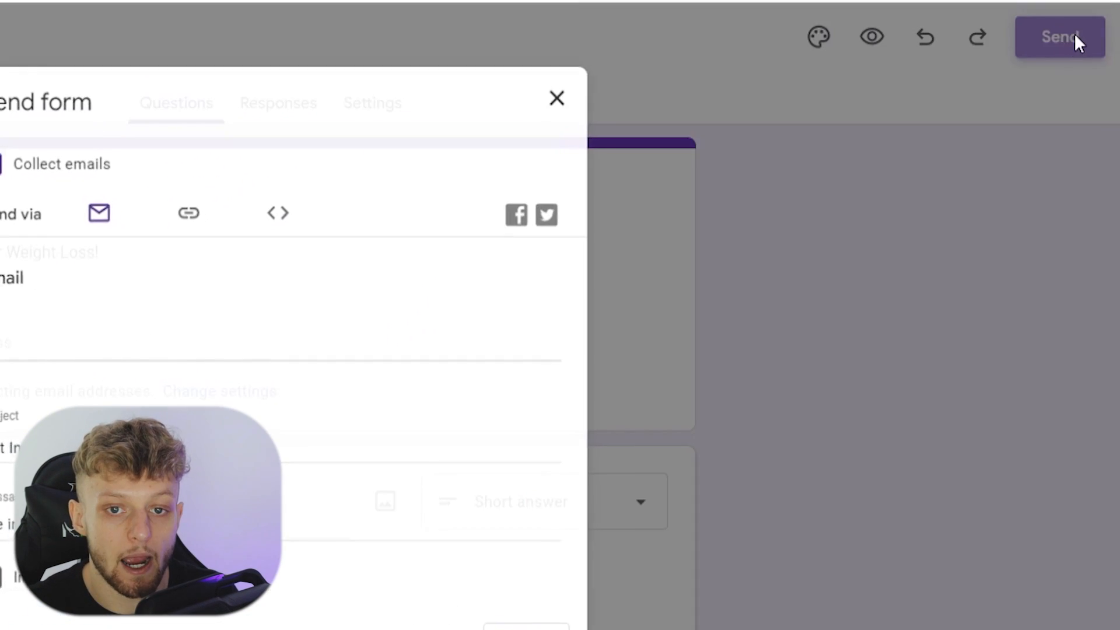
{"action": "left_click", "coordinate": [471, 139]}
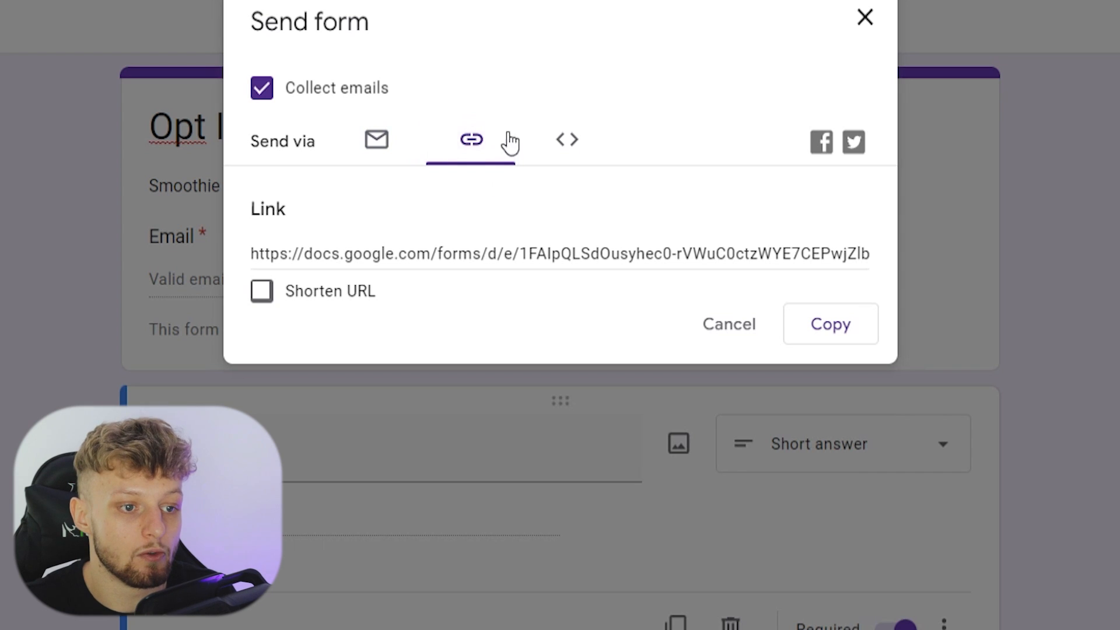
{"action": "left_click", "coordinate": [830, 324]}
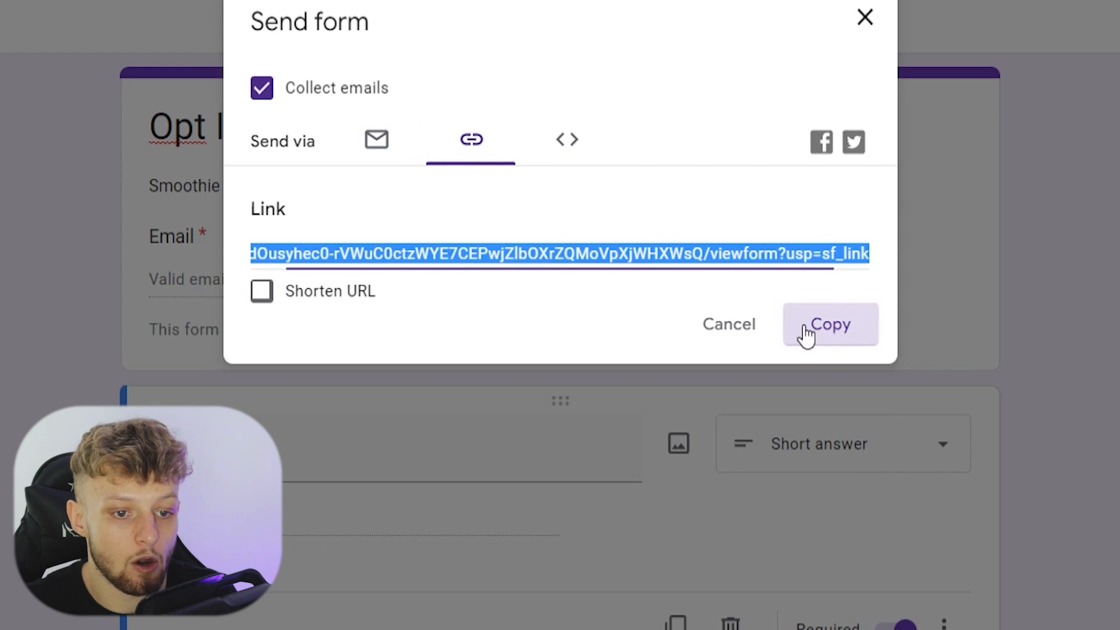
{"action": "left_click", "coordinate": [829, 323]}
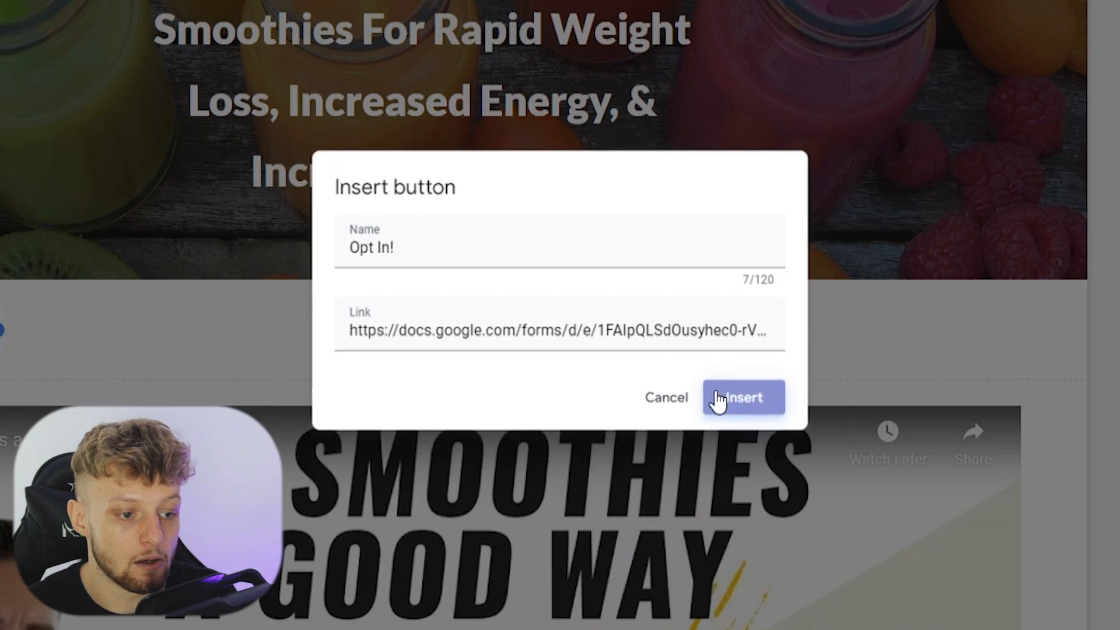
- Insert the 'Opt In!' button with the form link and view the live form
{"action": "left_click", "coordinate": [743, 397]}
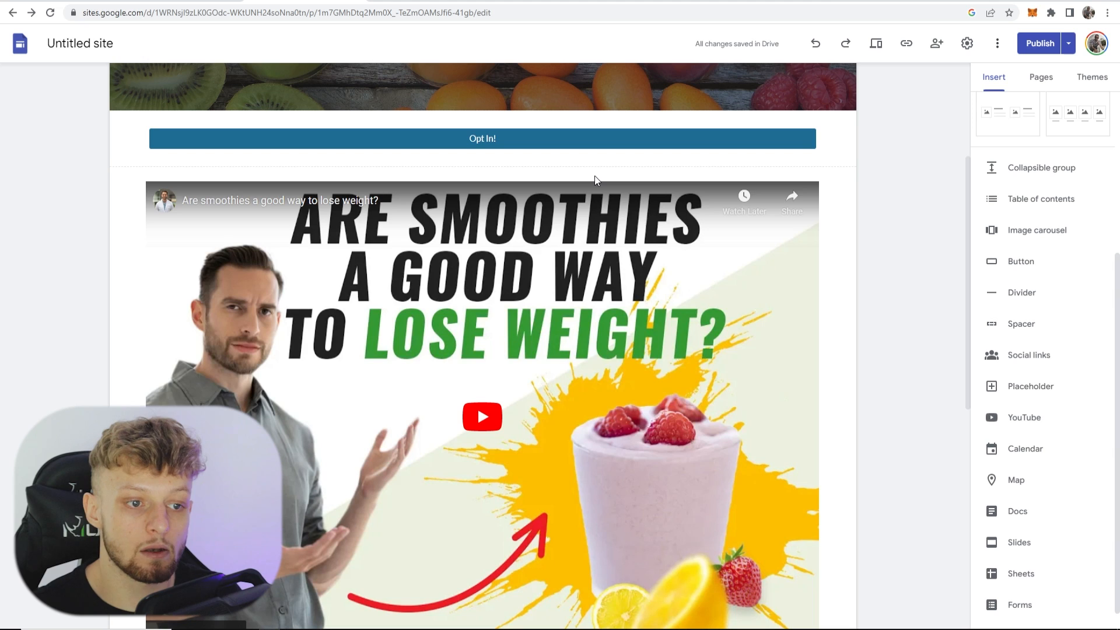
{"action": "left_click", "coordinate": [1038, 43]}
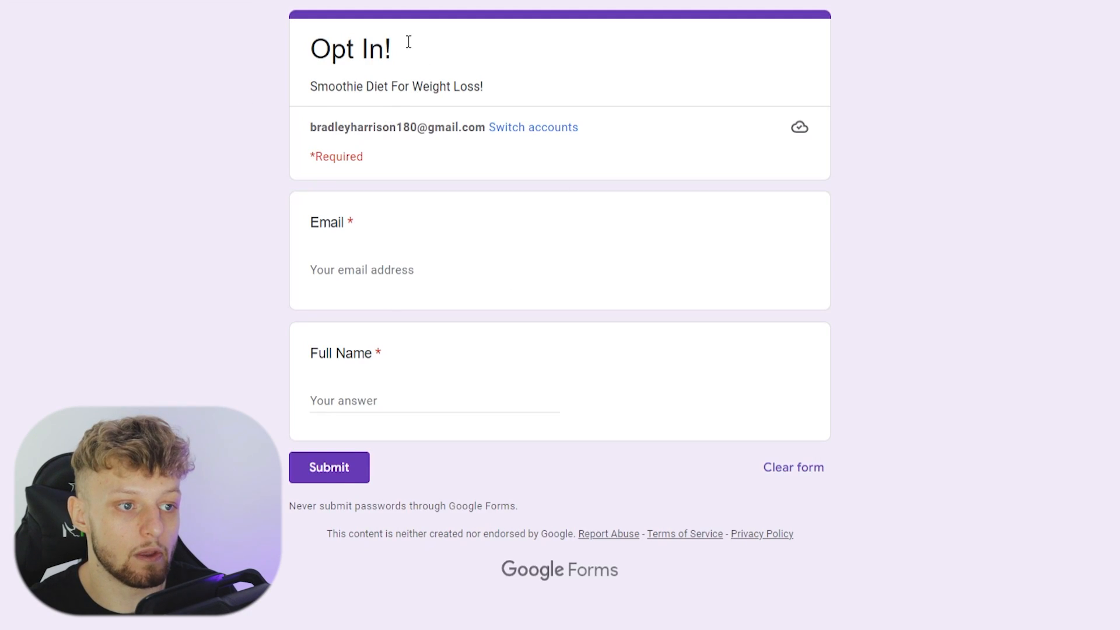
- Submit a test response with full name 'John Smith'
{"action": "type", "text": "John Smith"}
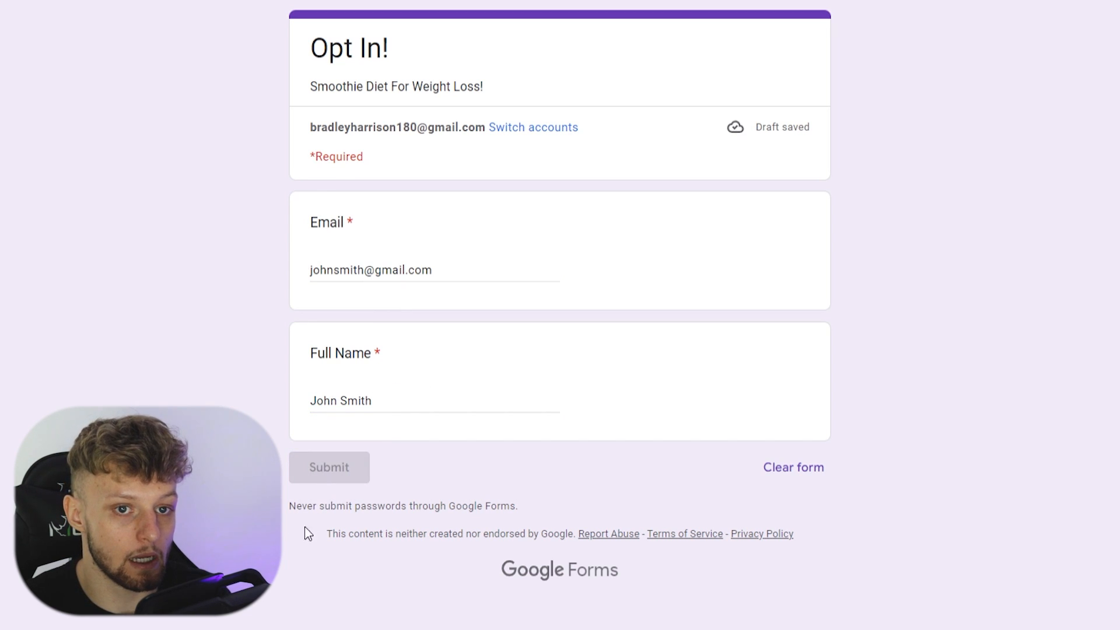
{"action": "left_click", "coordinate": [329, 467]}
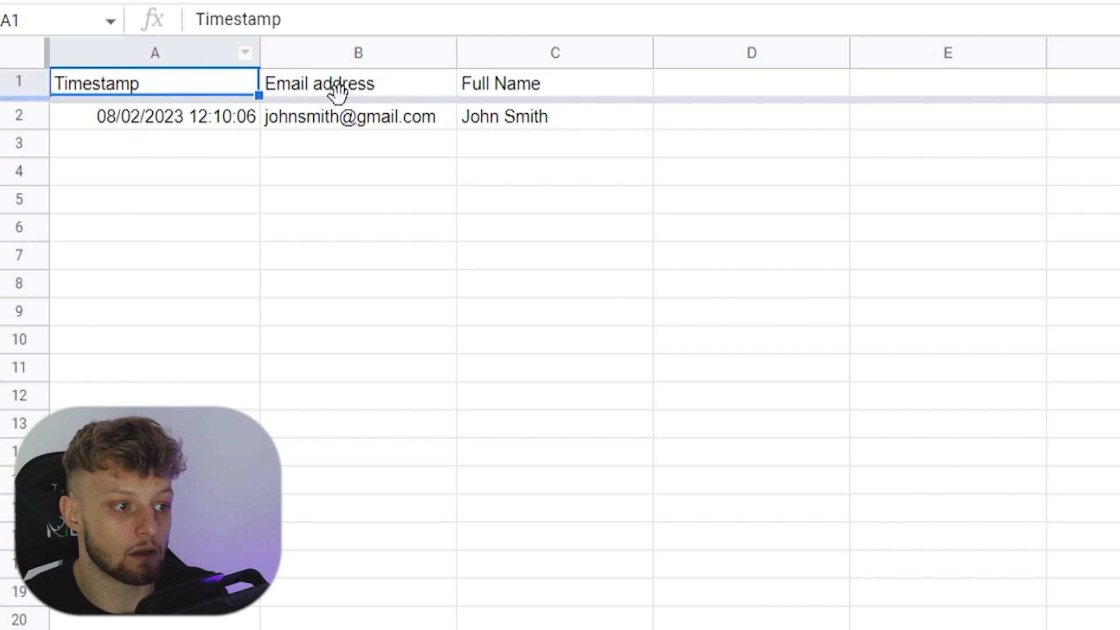
{"action": "mouse_move", "coordinate": [463, 114]}
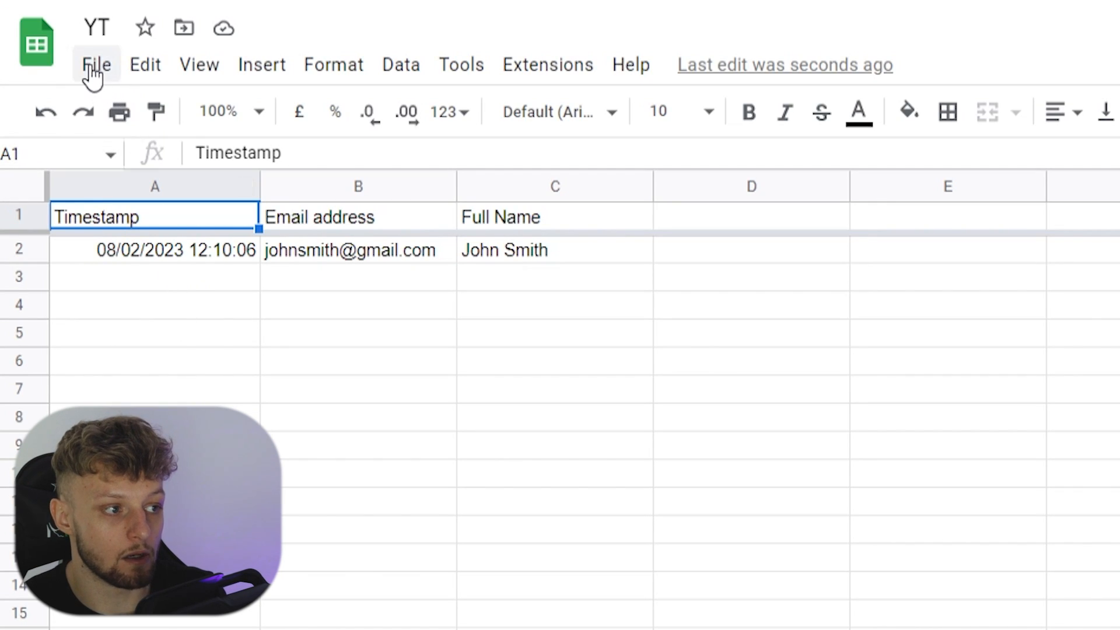
- With the John Smith row visible in the YT sheet, bring up the File menu
{"action": "left_click", "coordinate": [96, 64]}
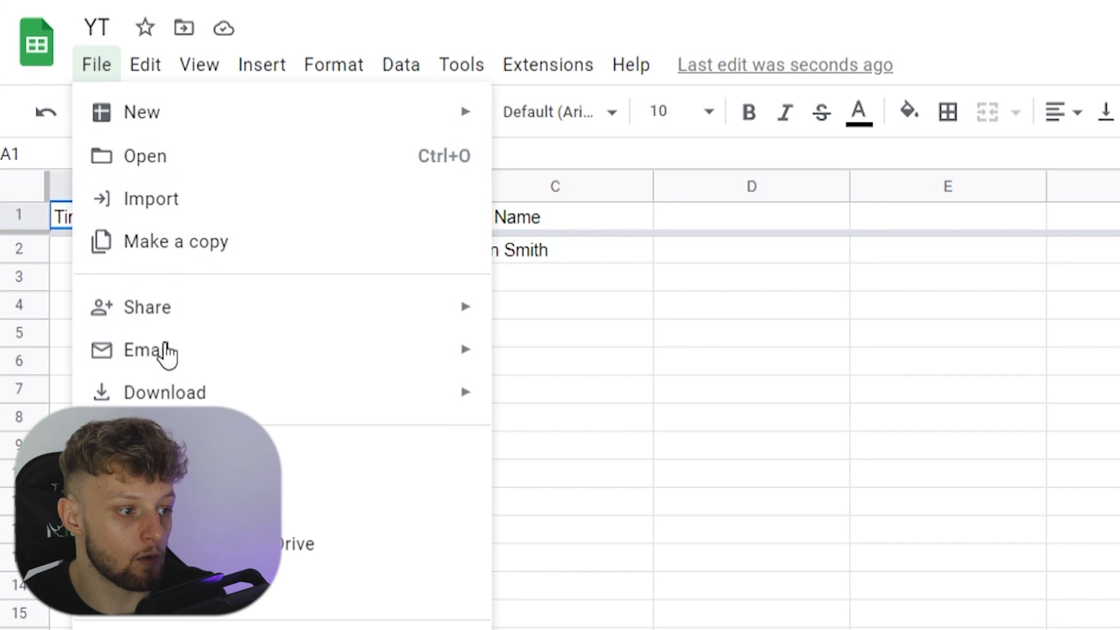